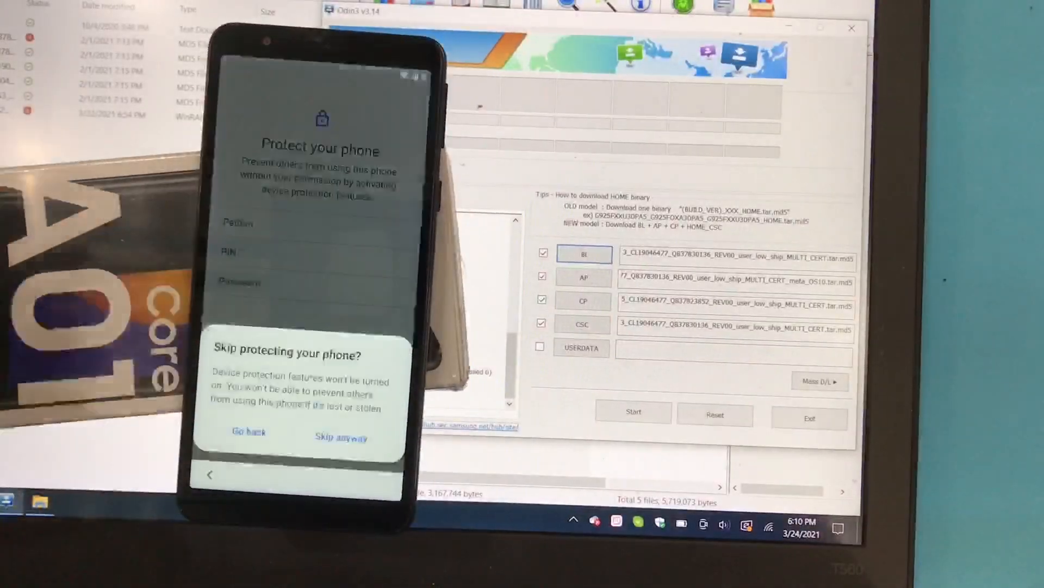
# - Choose 'Skip anyway' on the phone so setup continues without device protection
pyautogui.click(341, 437)
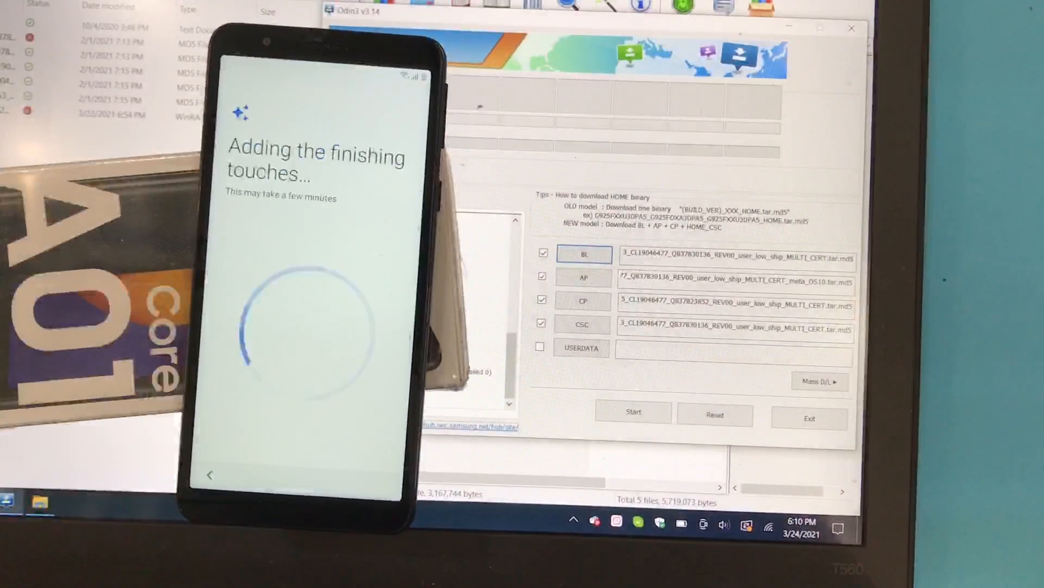